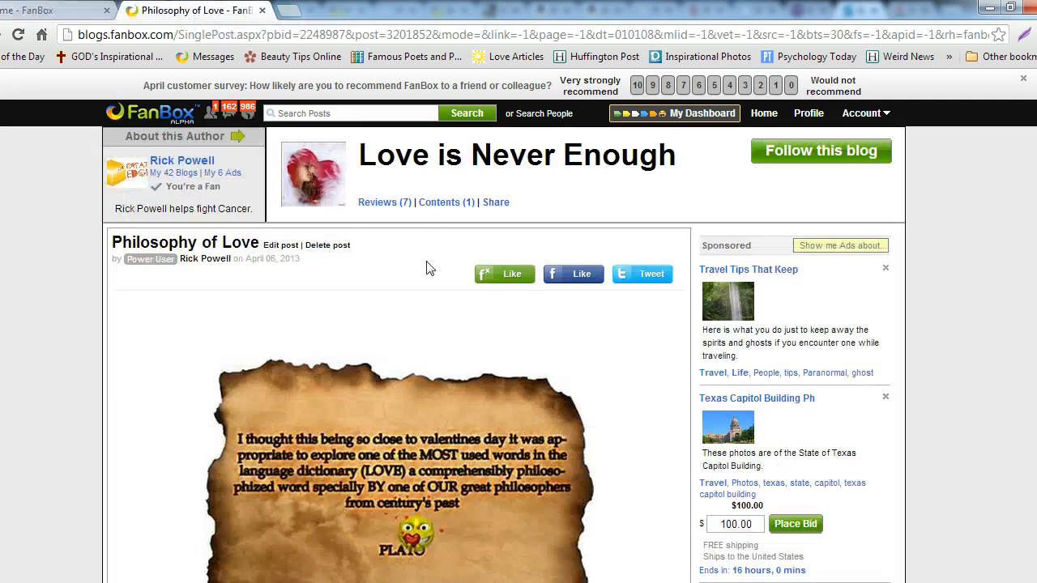
- Scroll below the article to the 'Earn by advertising this post' box with Create Ad
scroll("down", 3)
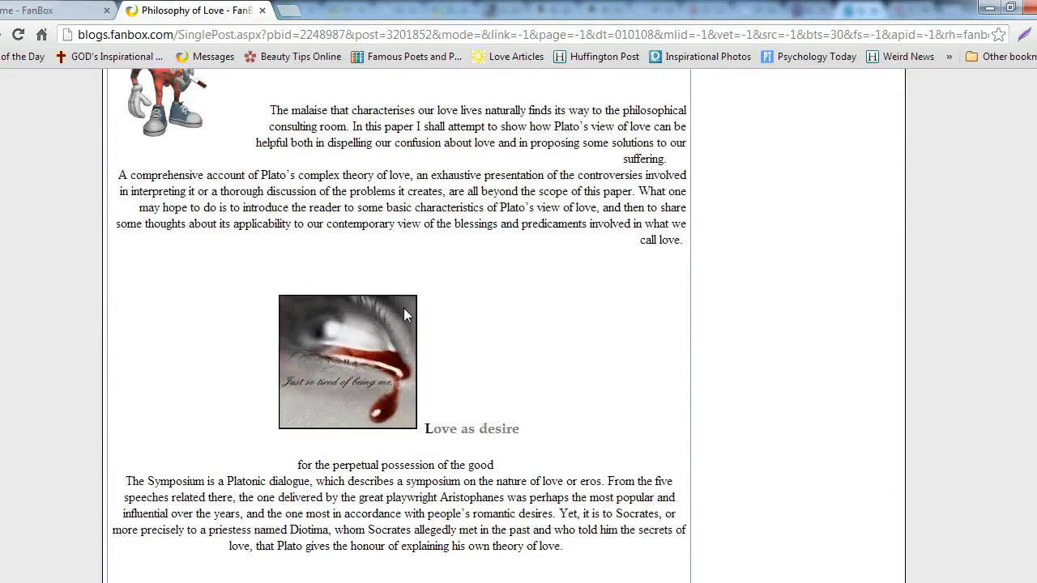
scroll("down", 3)
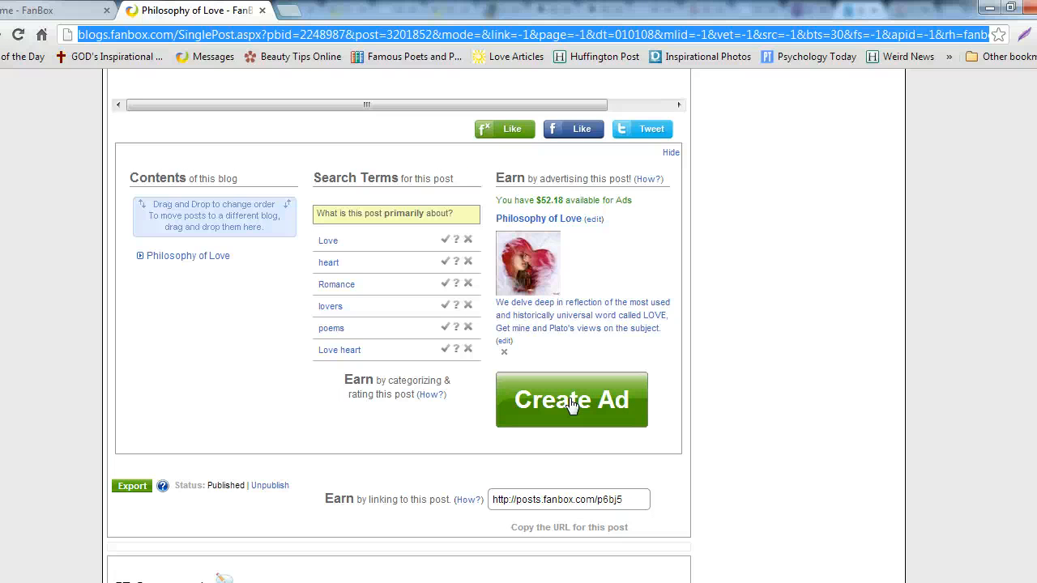
mouse_move(558, 421)
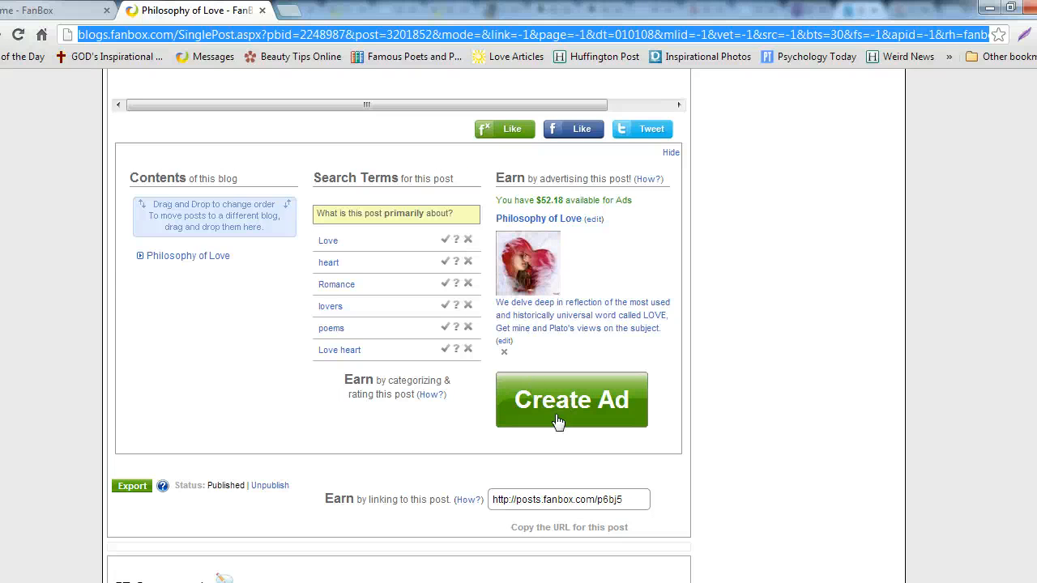
mouse_move(586, 223)
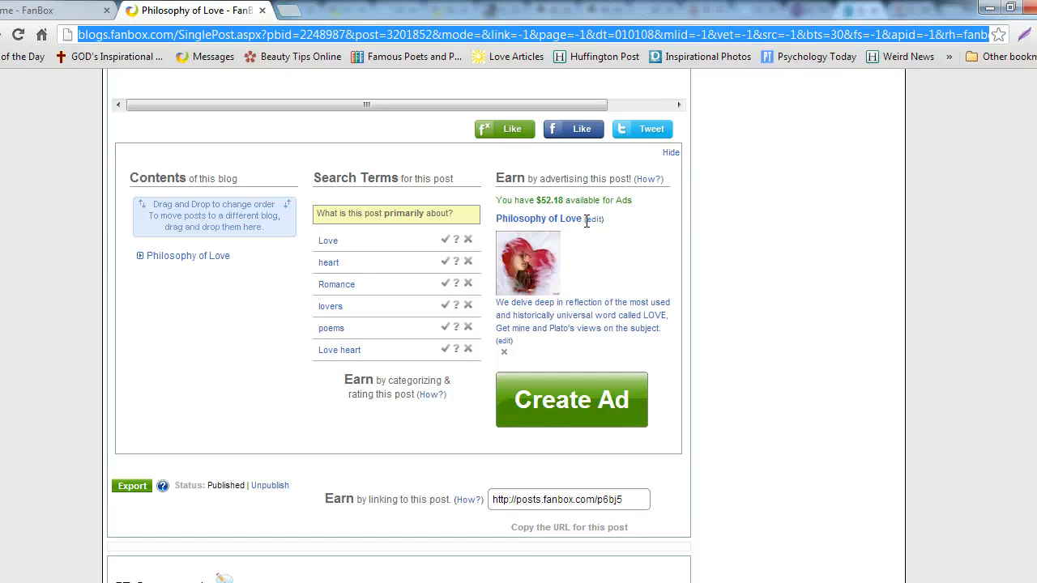
- Trim the ad description to one sentence ending 'historically universal word called love.' and create the ad
left_click(596, 218)
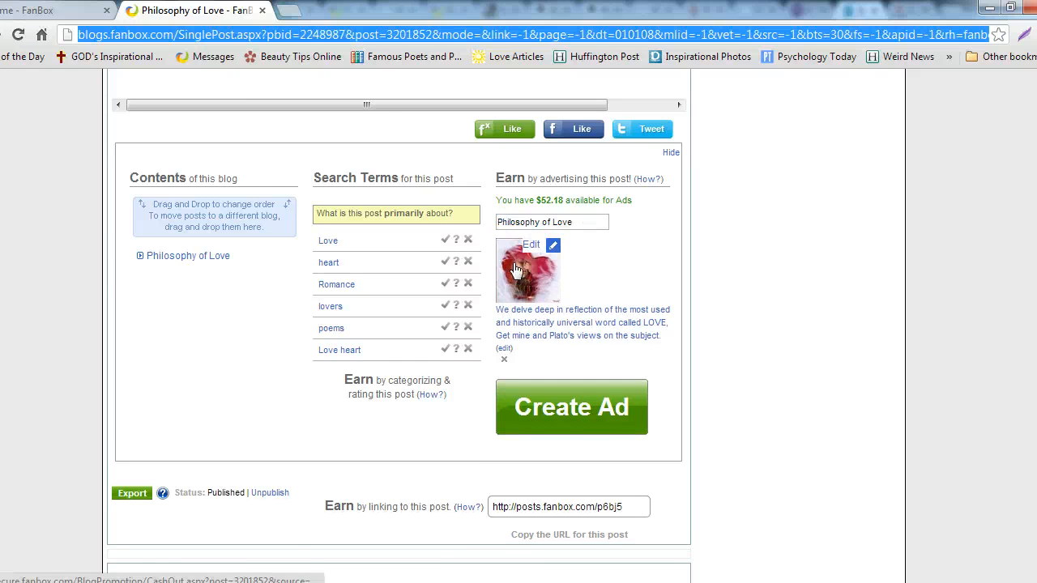
left_click(571, 406)
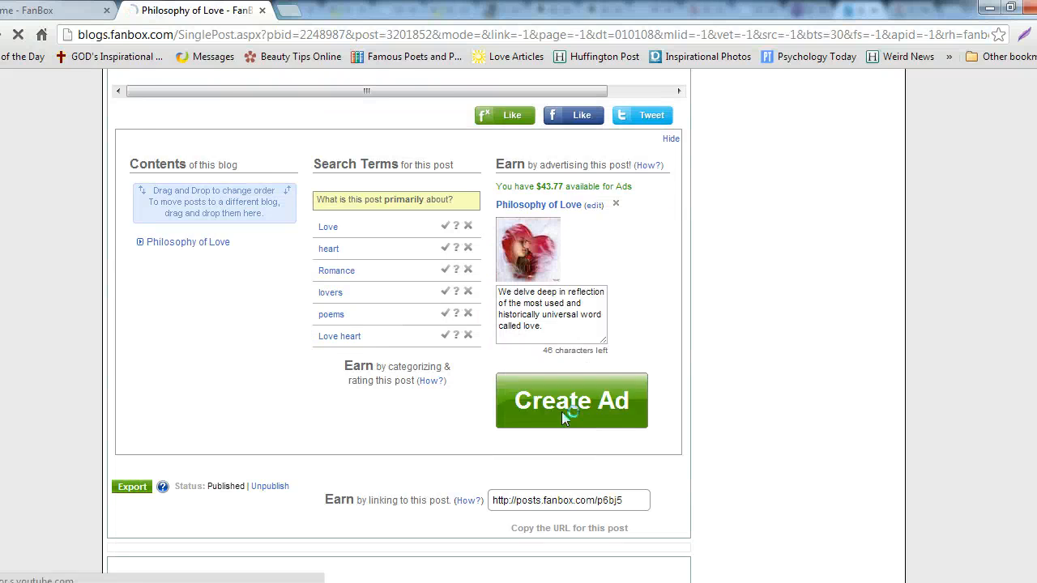
left_click(570, 401)
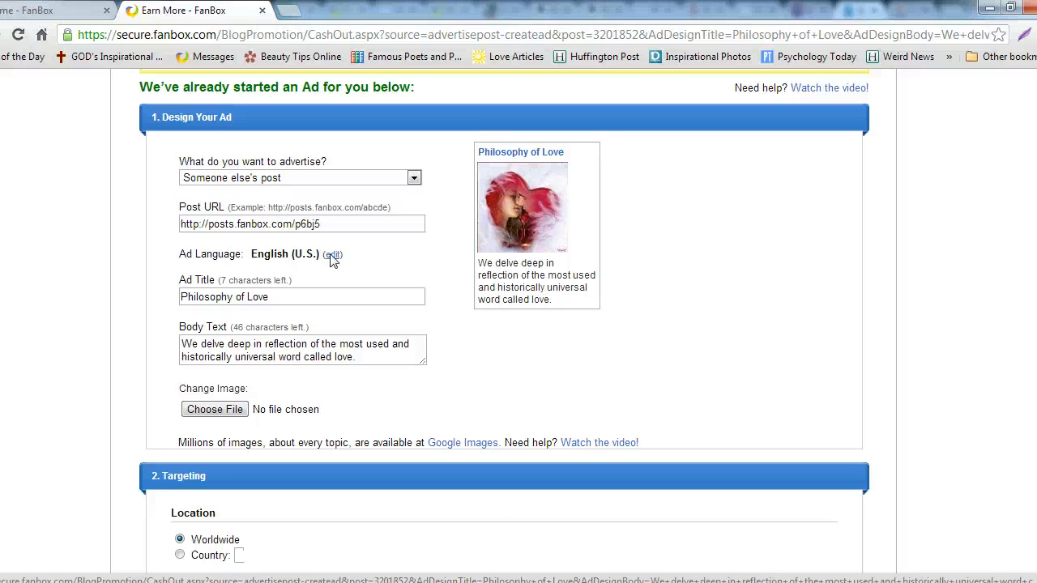
- Keep Worldwide targeting with the six love-related interests and continue via Target my Ad
scroll("down", 3)
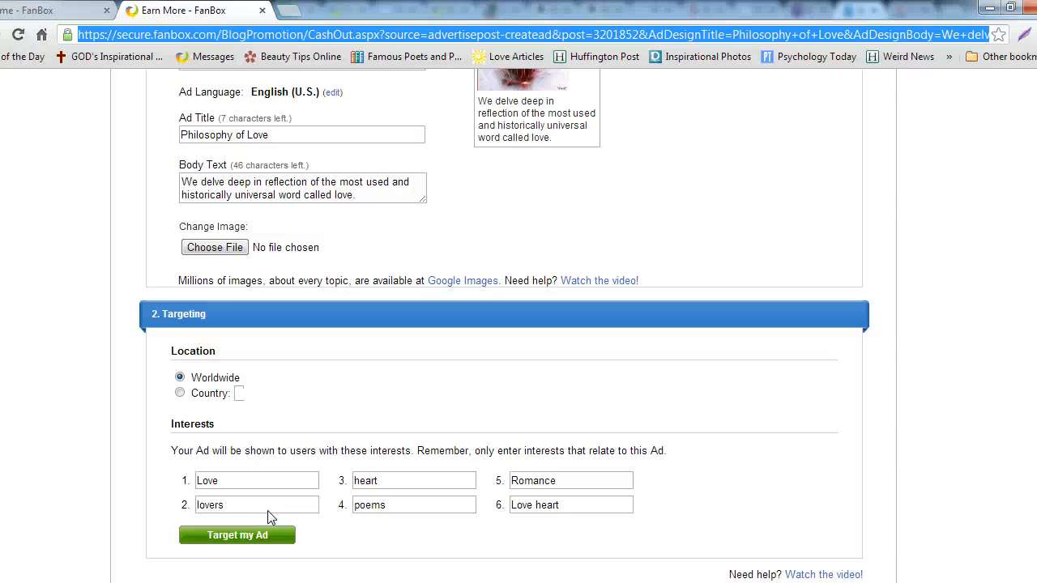
scroll("down", 3)
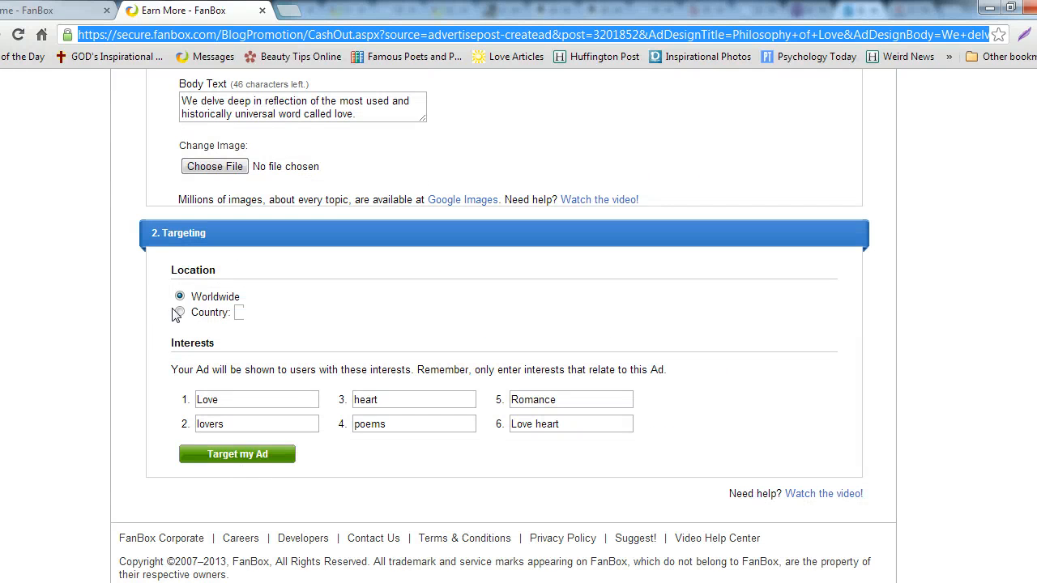
left_click(256, 398)
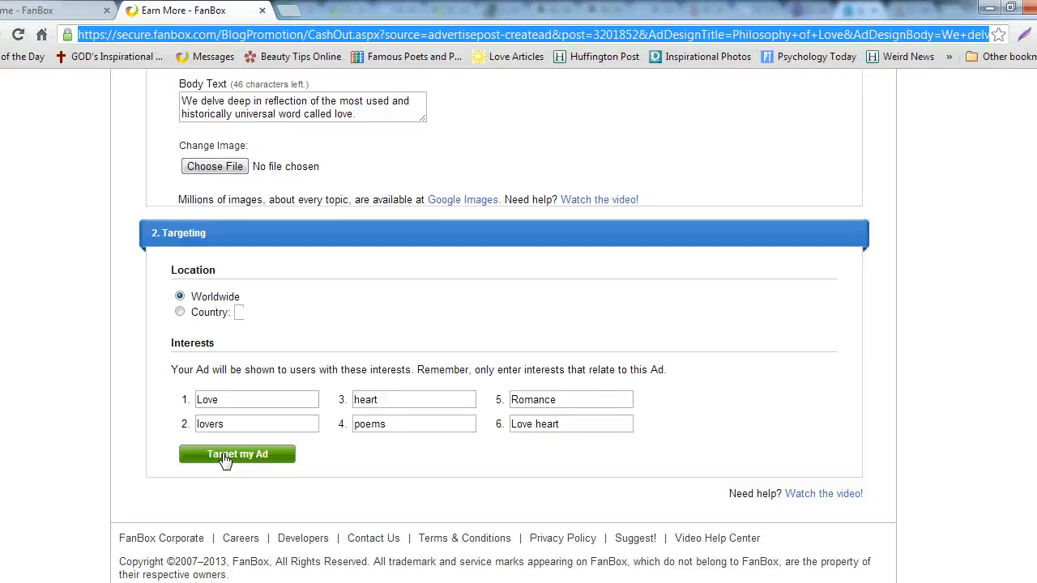
left_click(237, 454)
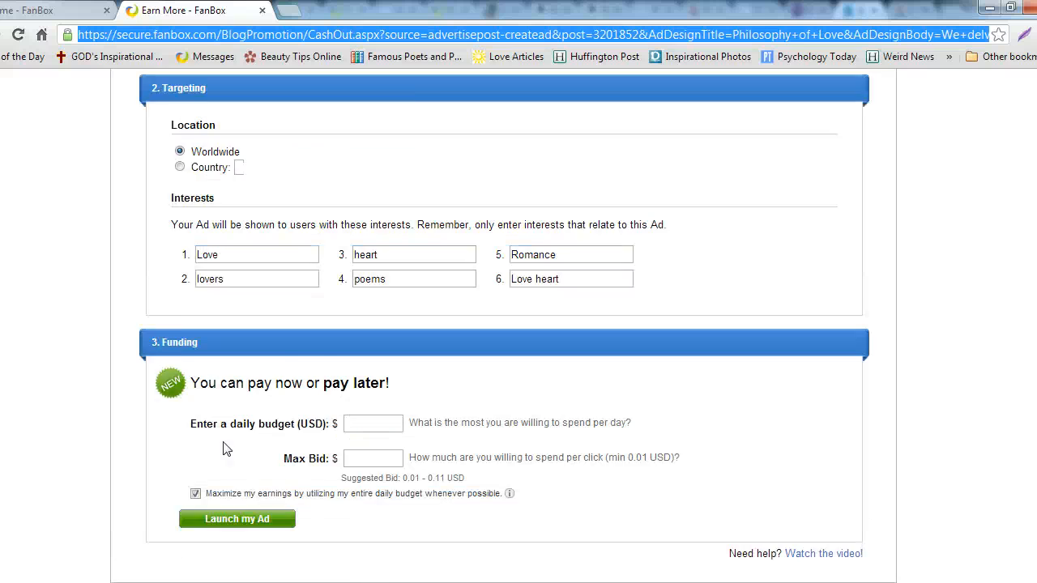
- Enter a daily budget of 10 and a Max Bid of 0.05 in the Funding section
scroll("down", 3)
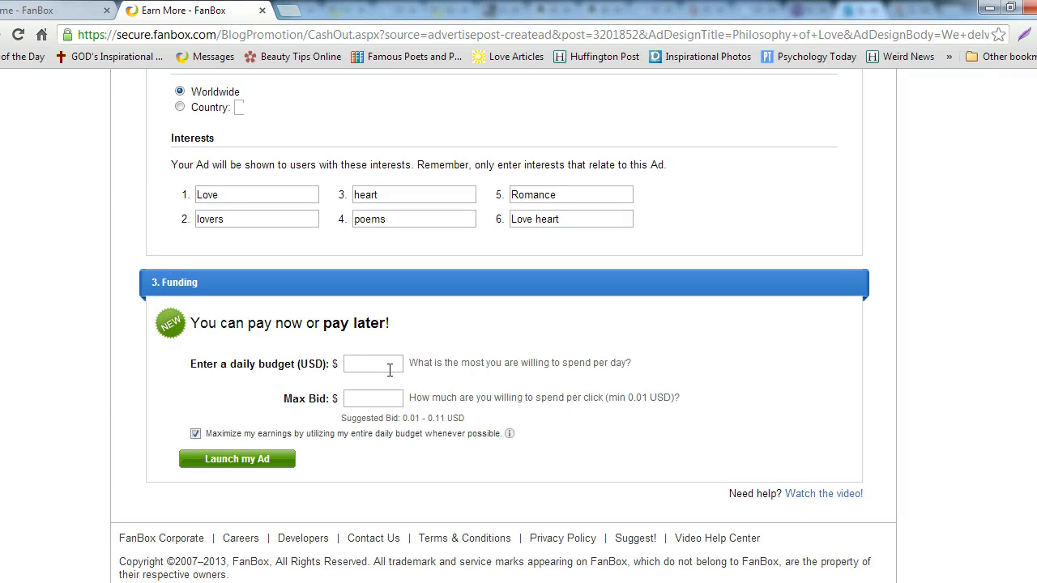
type("0.00")
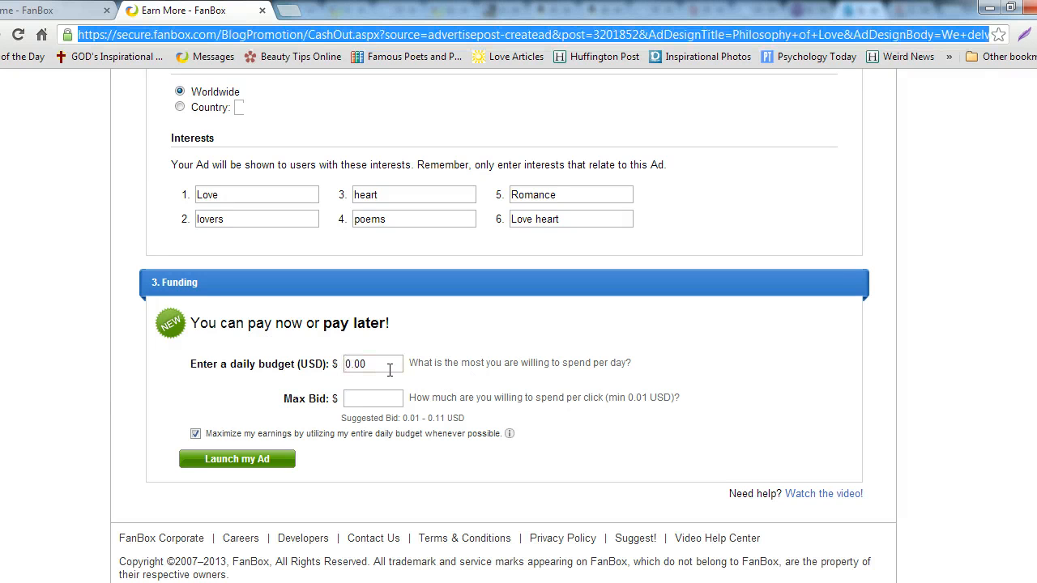
left_click(372, 363)
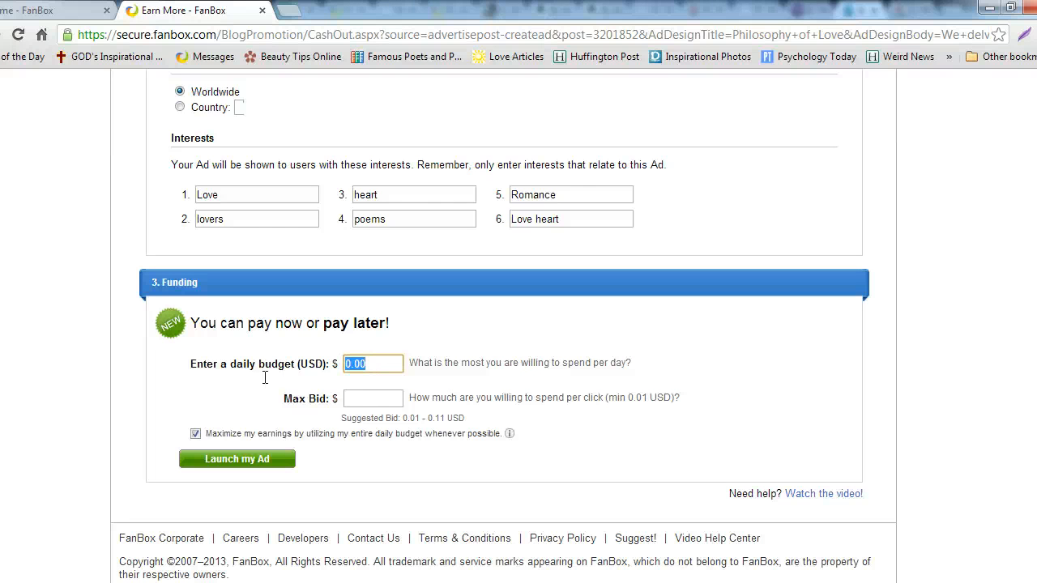
type("10")
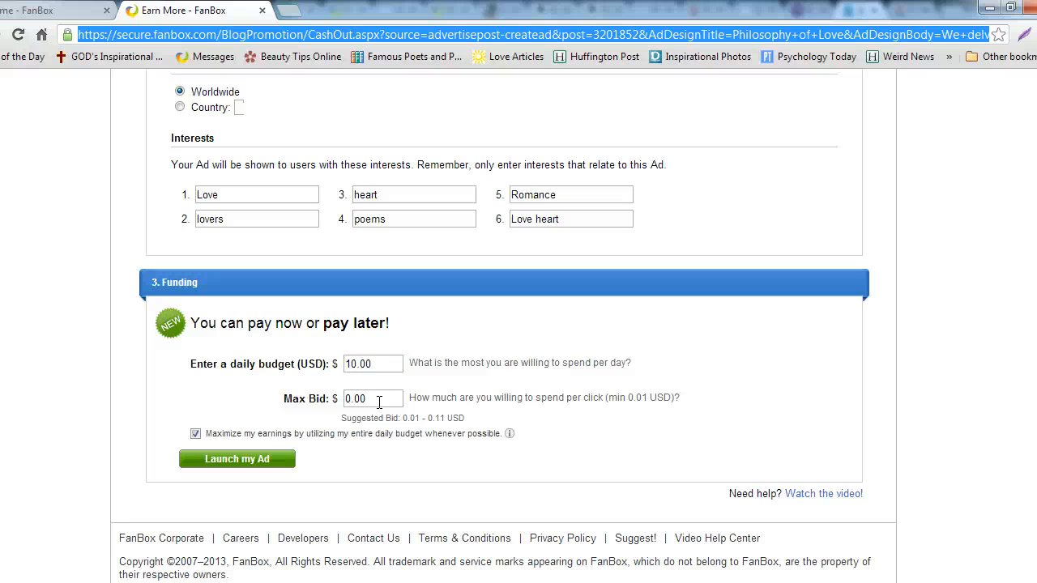
left_click(372, 398)
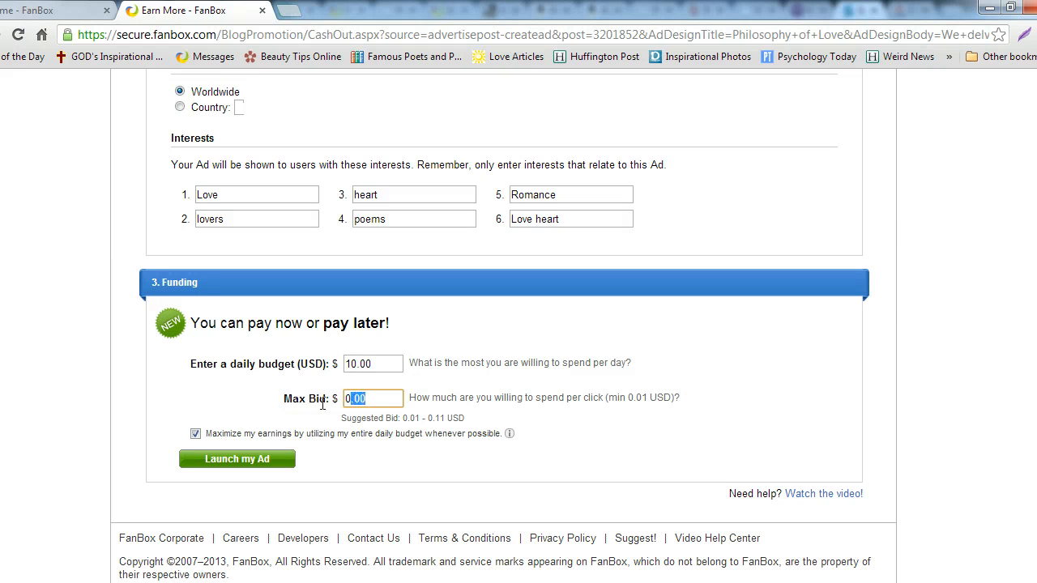
type("0.05")
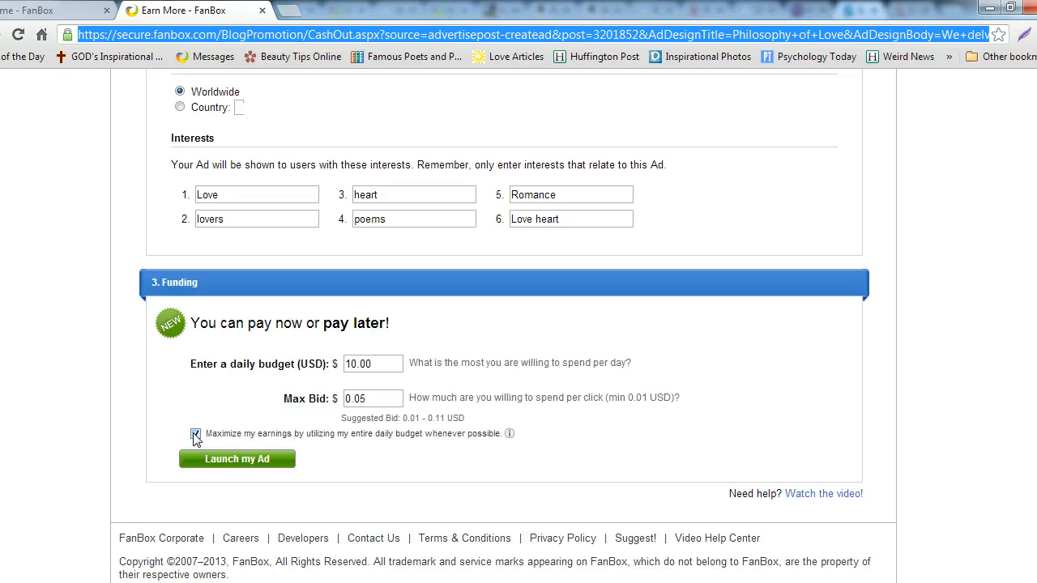
- Leave maximize-earnings ticked and launch the ad for approval
left_click(194, 434)
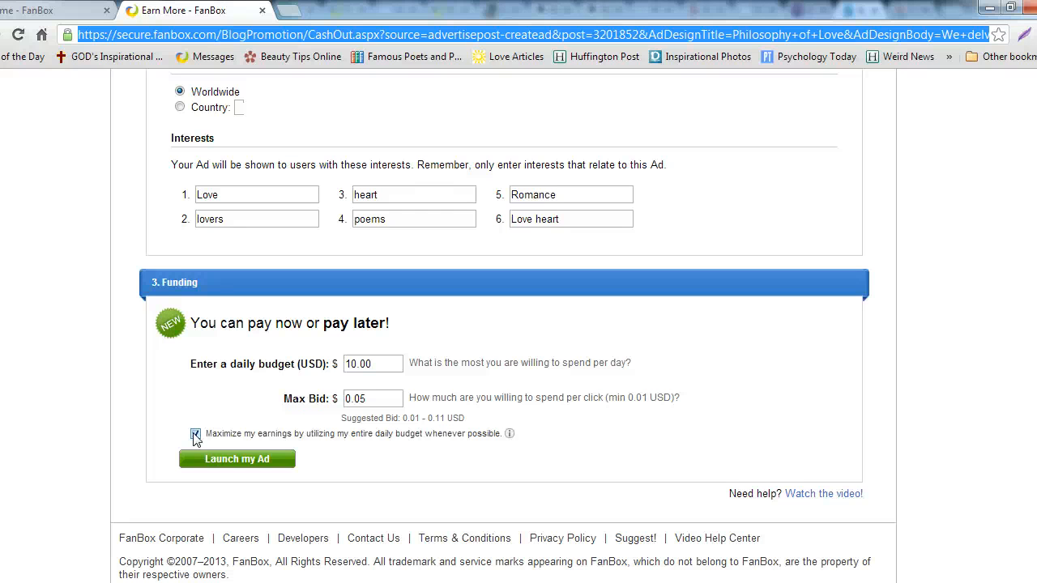
left_click(195, 435)
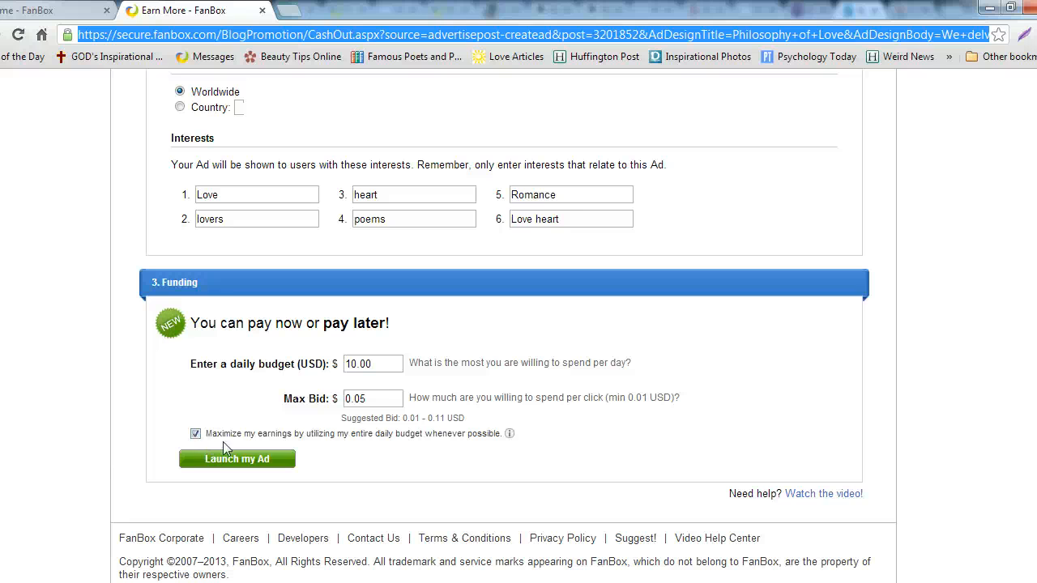
left_click(236, 458)
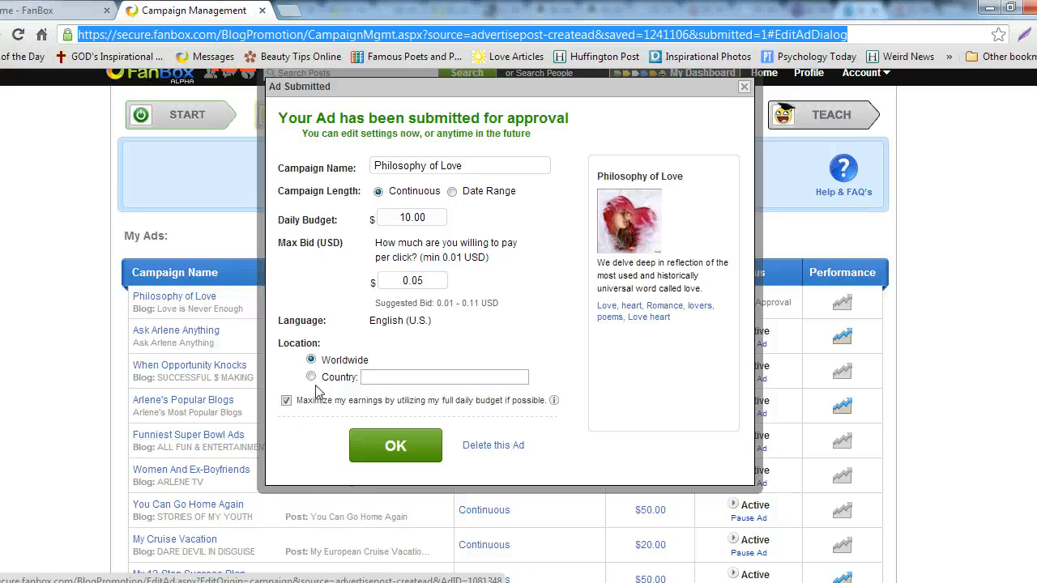
mouse_move(408, 237)
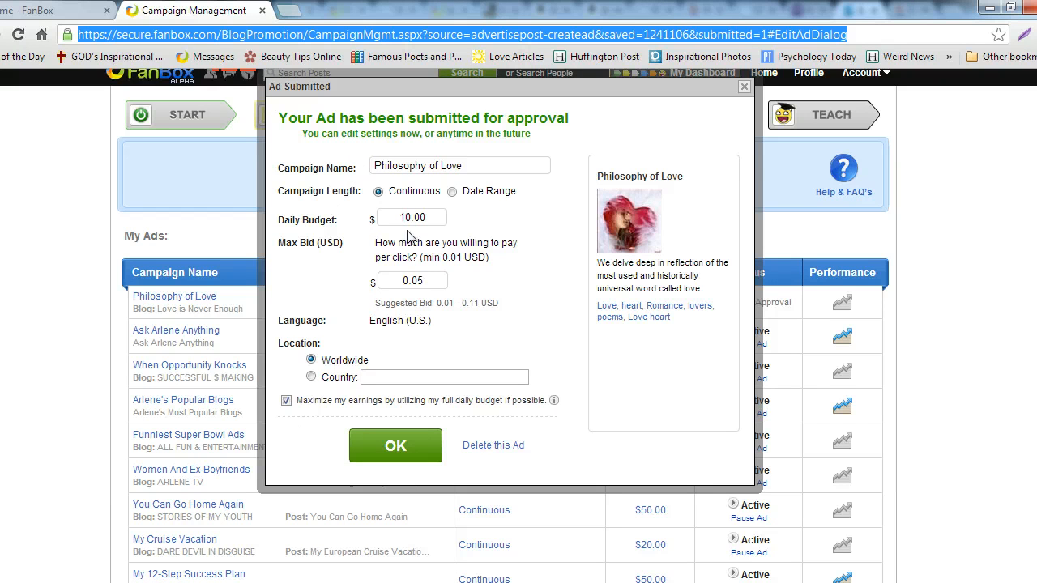
mouse_move(376, 213)
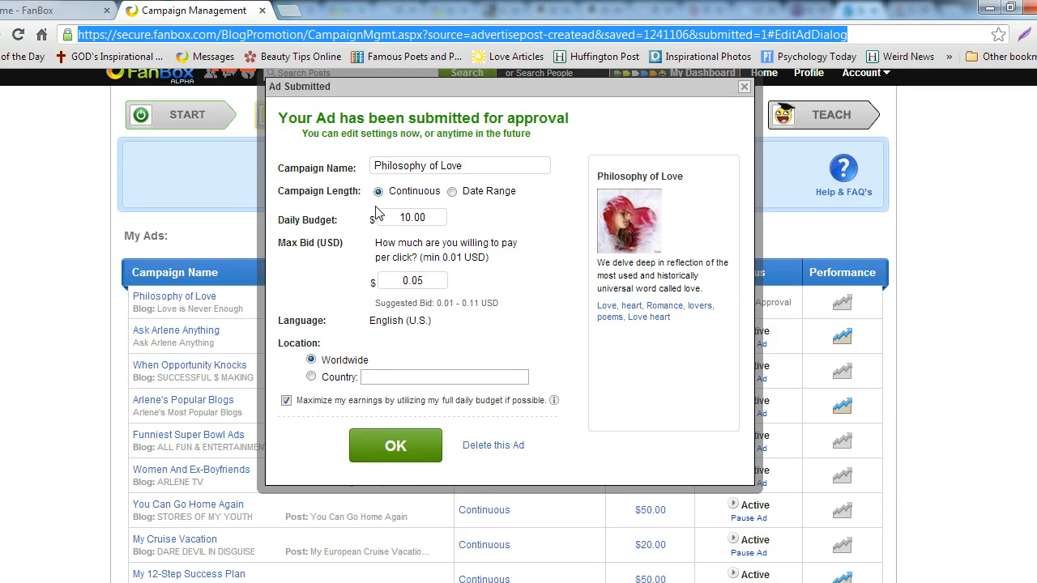
mouse_move(363, 233)
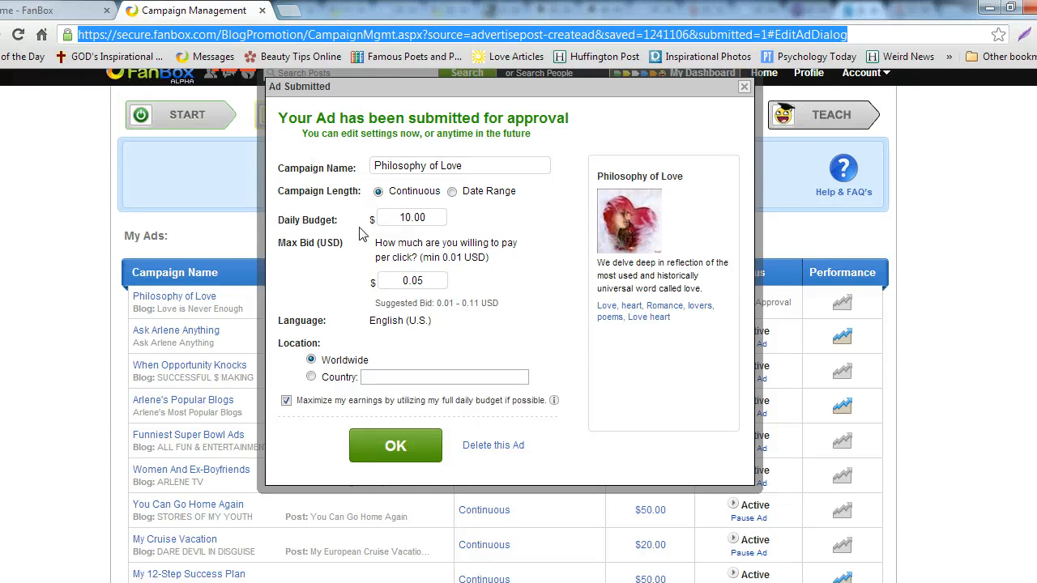
mouse_move(322, 447)
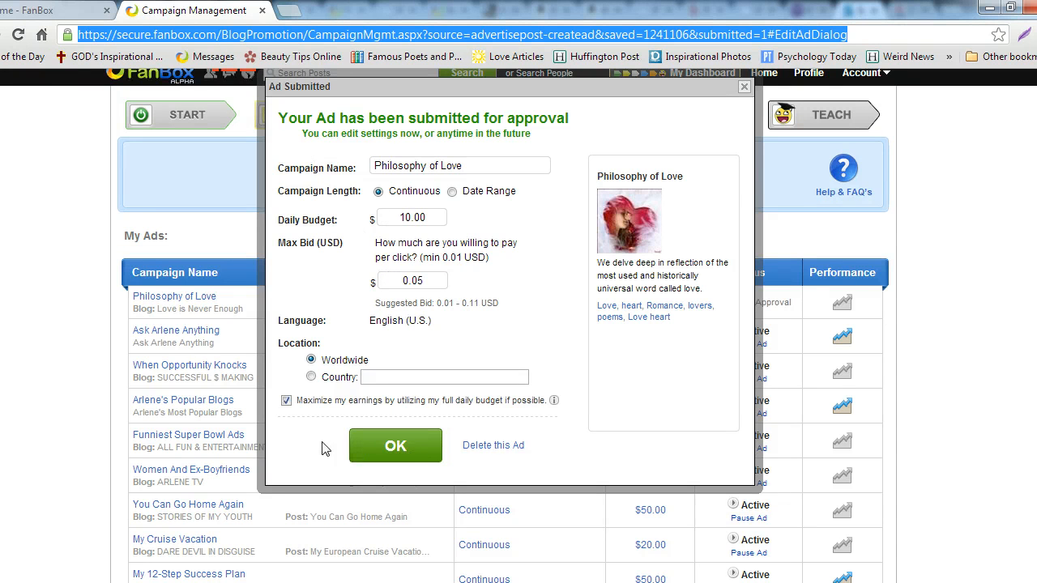
- Accept the Ad Submitted and Ad Saved confirmations to return to Manage Ads
left_click(395, 444)
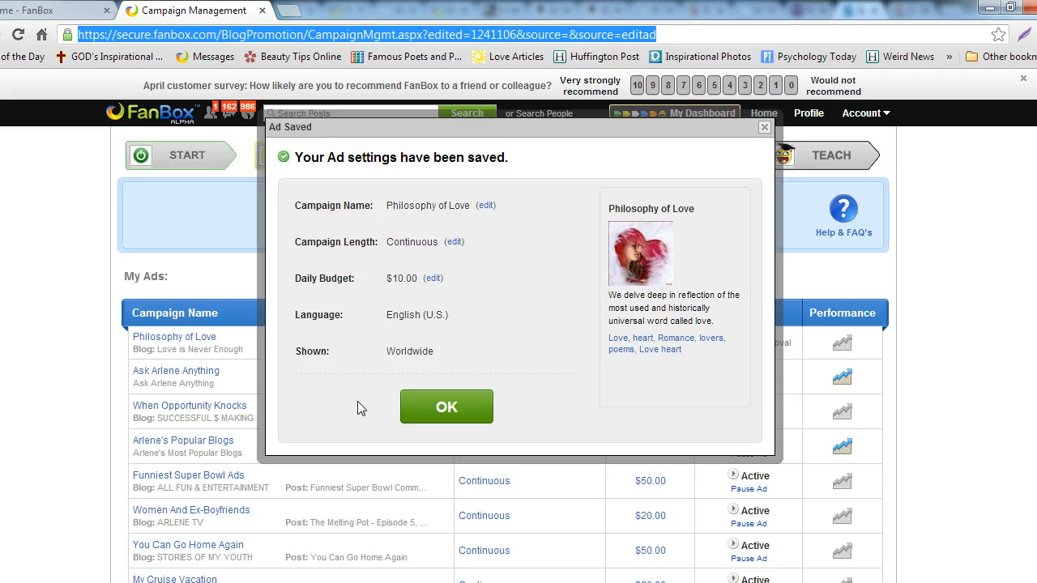
left_click(445, 406)
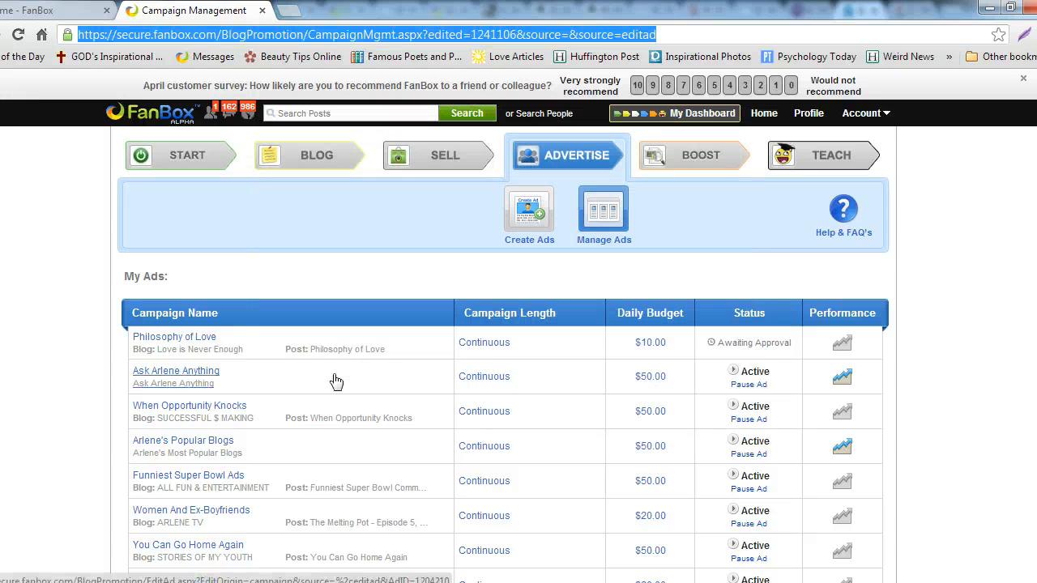